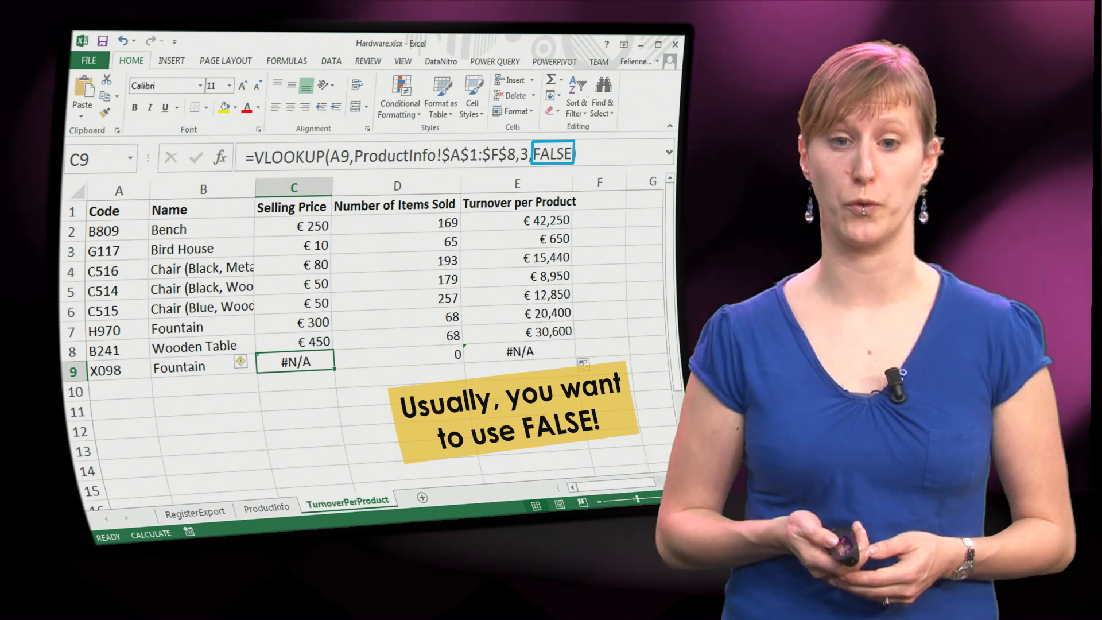
- Switch to the Margin Analysis sheet with its product codes and empty Margin column
{"action": "left_click", "coordinate": [434, 499]}
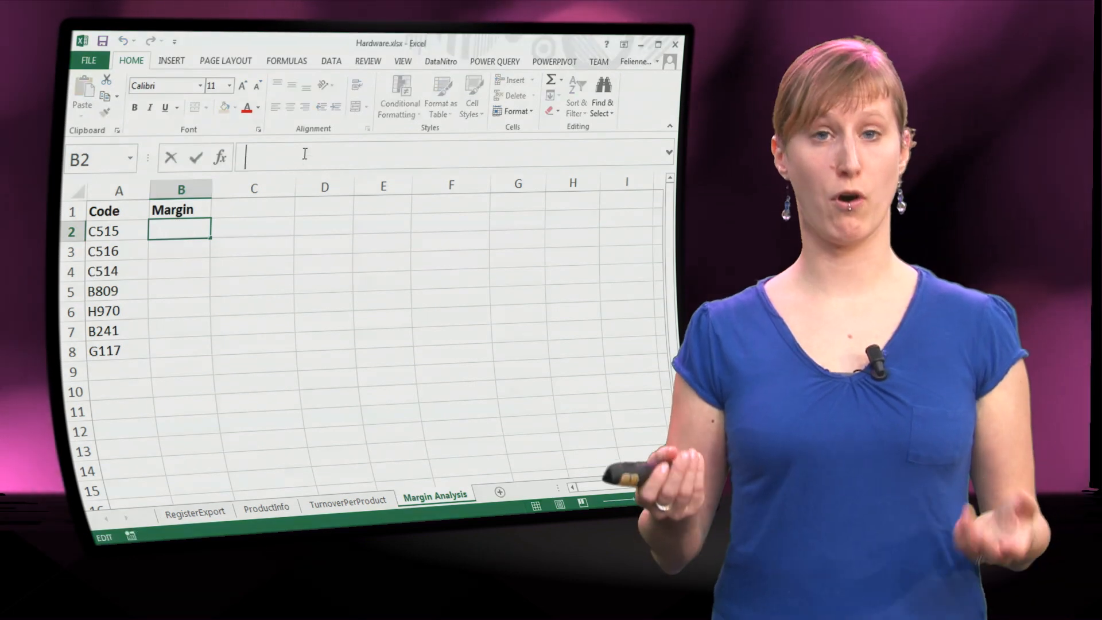
- Enter =VLOOKUP(A2,ProductInfo!$A$1:$F$8,6,FALSE) in B2 and copy it down to B8
{"action": "type", "text": "=VLOOKUP("}
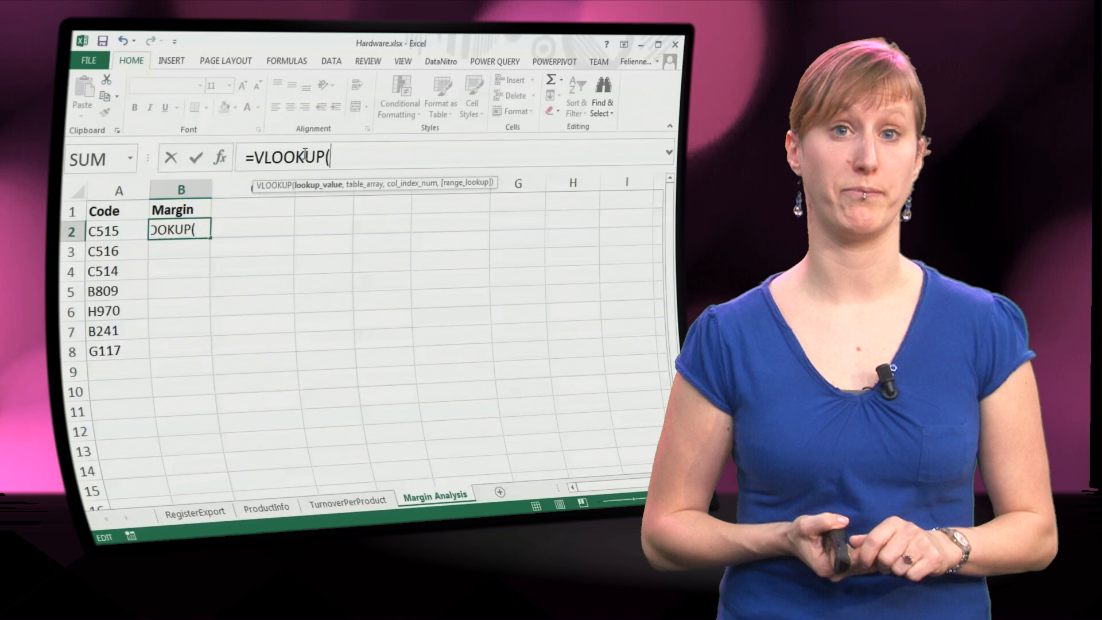
{"action": "type", "text": "A2,ProductInfo!A1:F8,"}
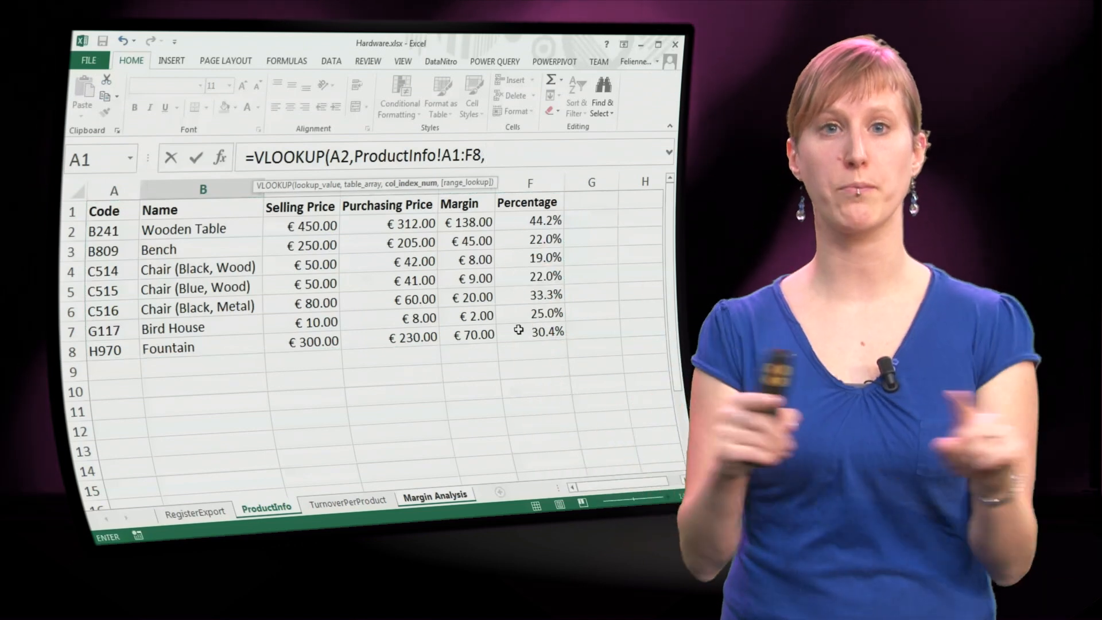
{"action": "type", "text": "6,fa"}
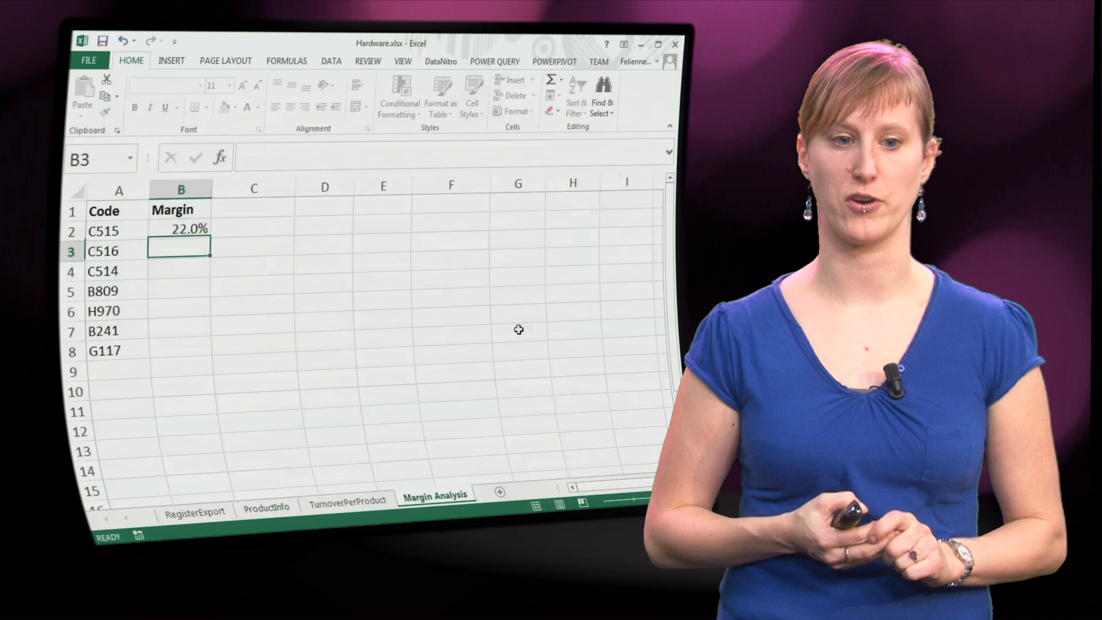
{"action": "left_click", "coordinate": [181, 231]}
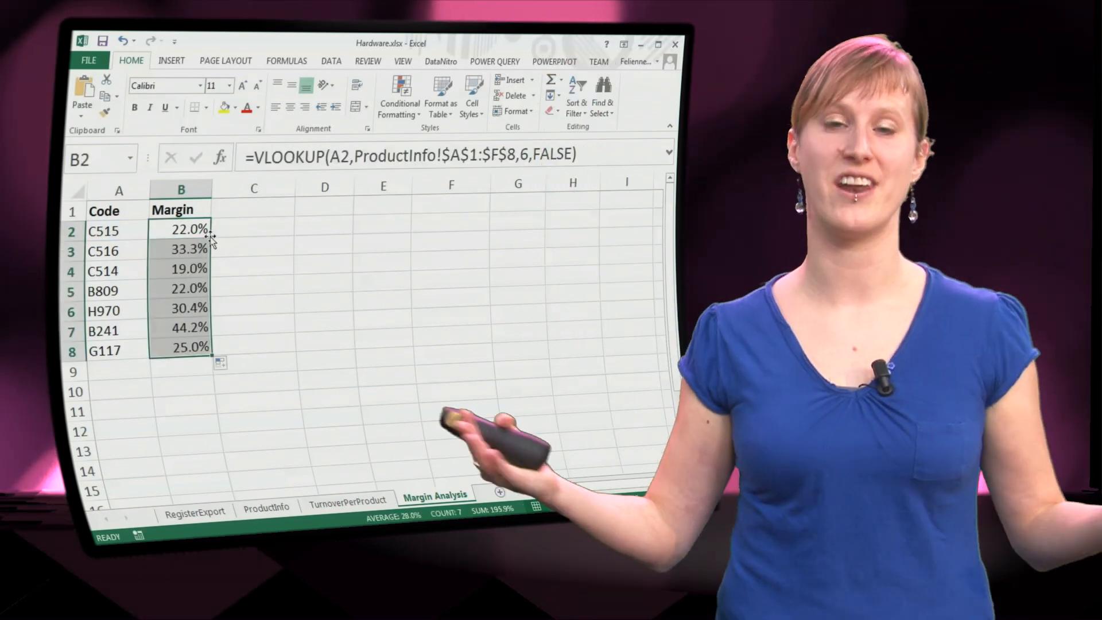
{"action": "left_click", "coordinate": [253, 209]}
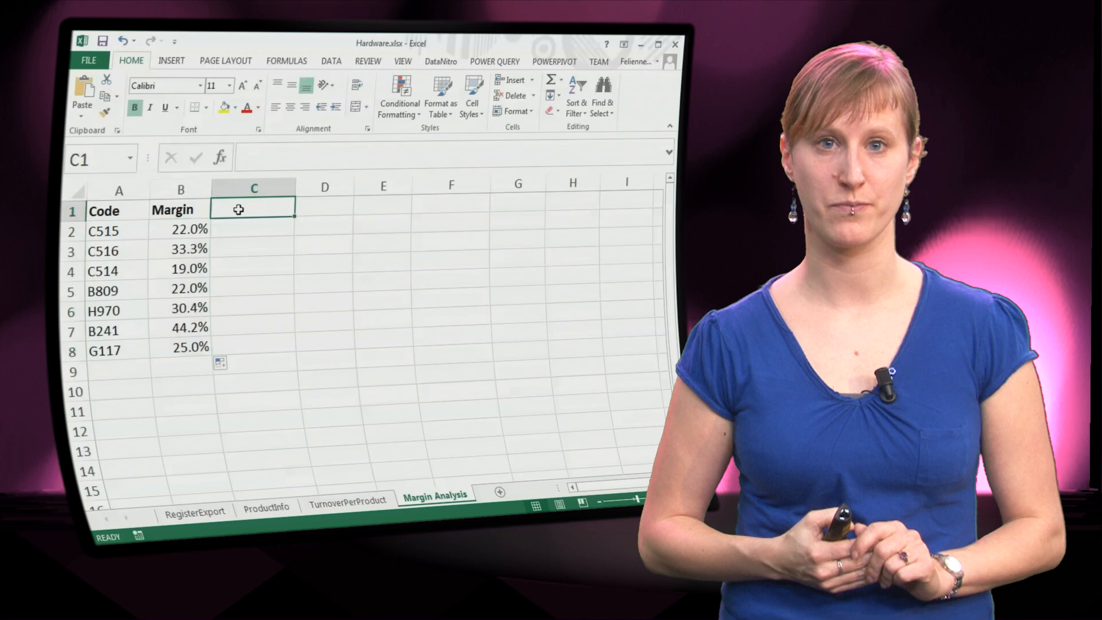
- Add the Good? heading and start an IF in C2 returning "bad" when B2<0.2
{"action": "type", "text": "Good?"}
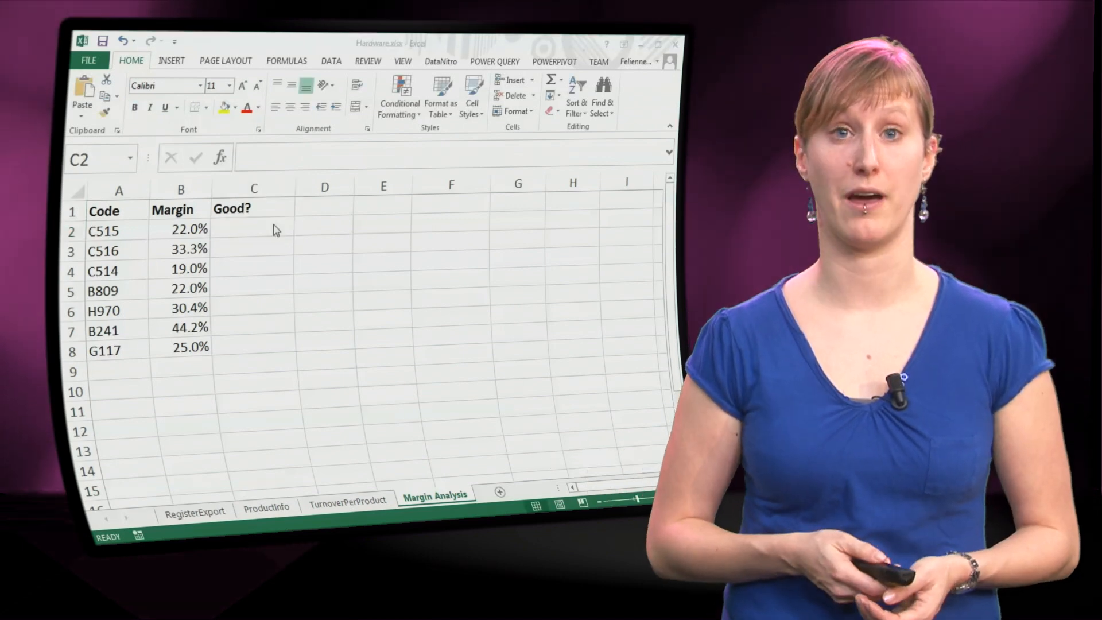
{"action": "type", "text": "="}
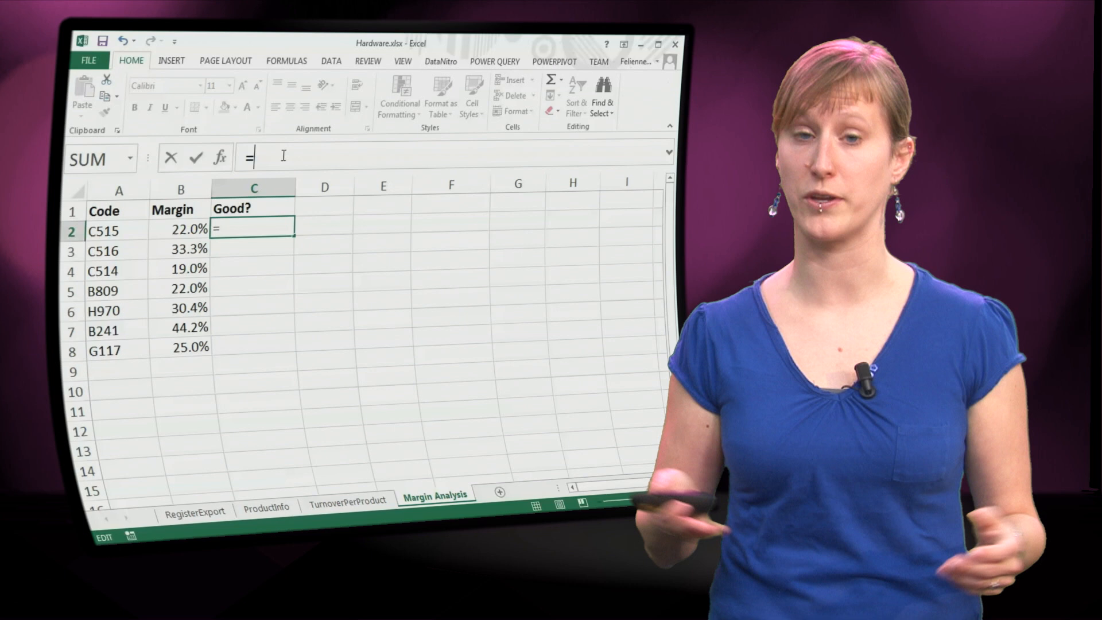
{"action": "type", "text": "IF("}
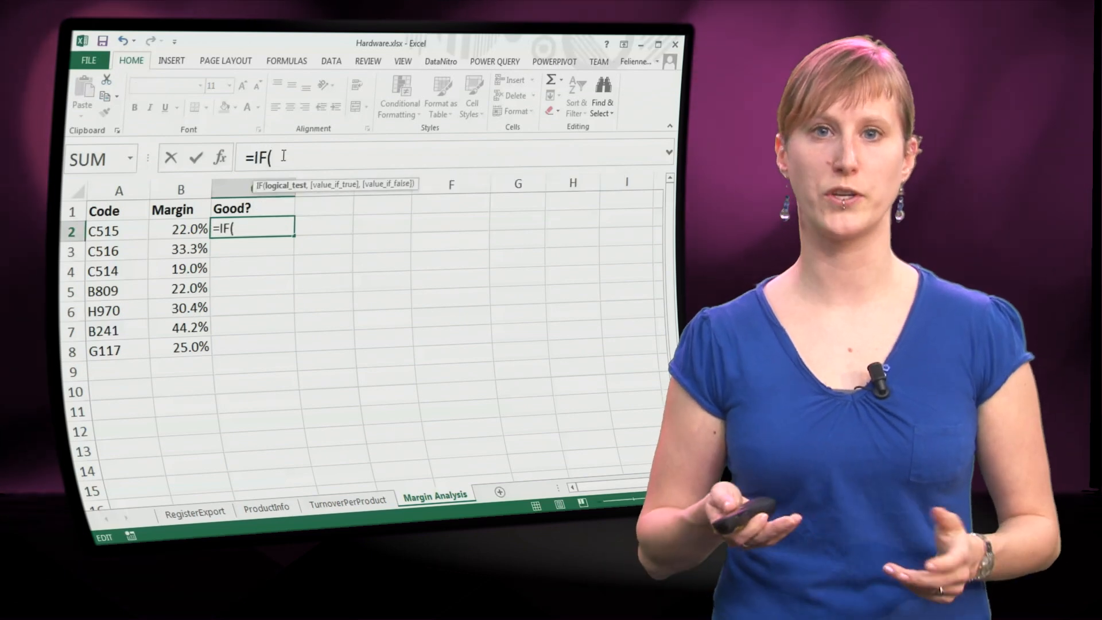
{"action": "left_click", "coordinate": [180, 231]}
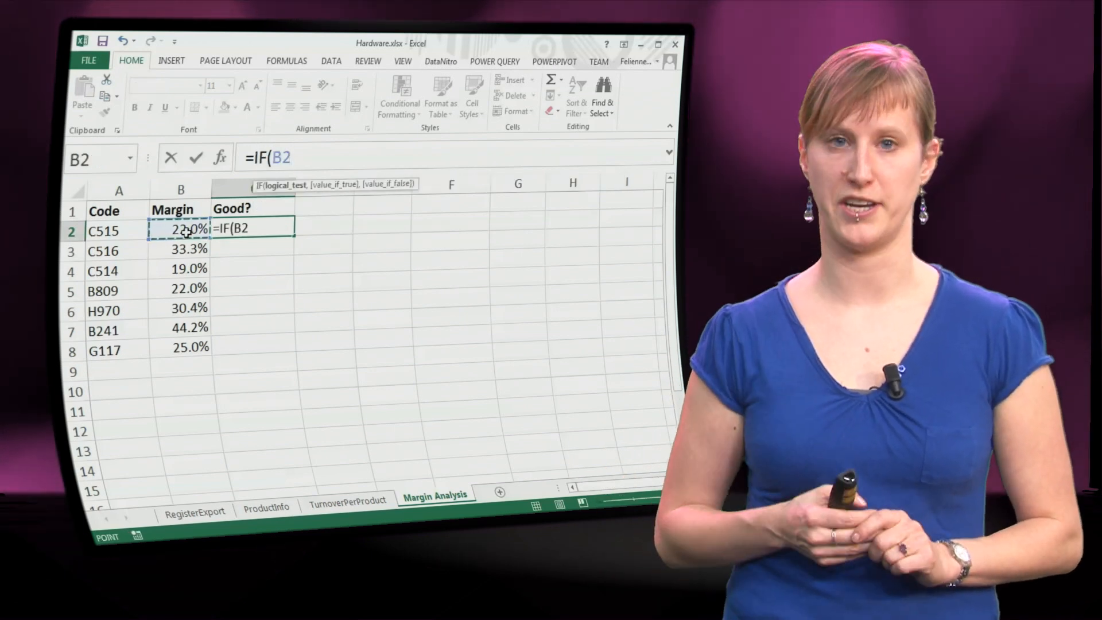
{"action": "type", "text": "<0.2"}
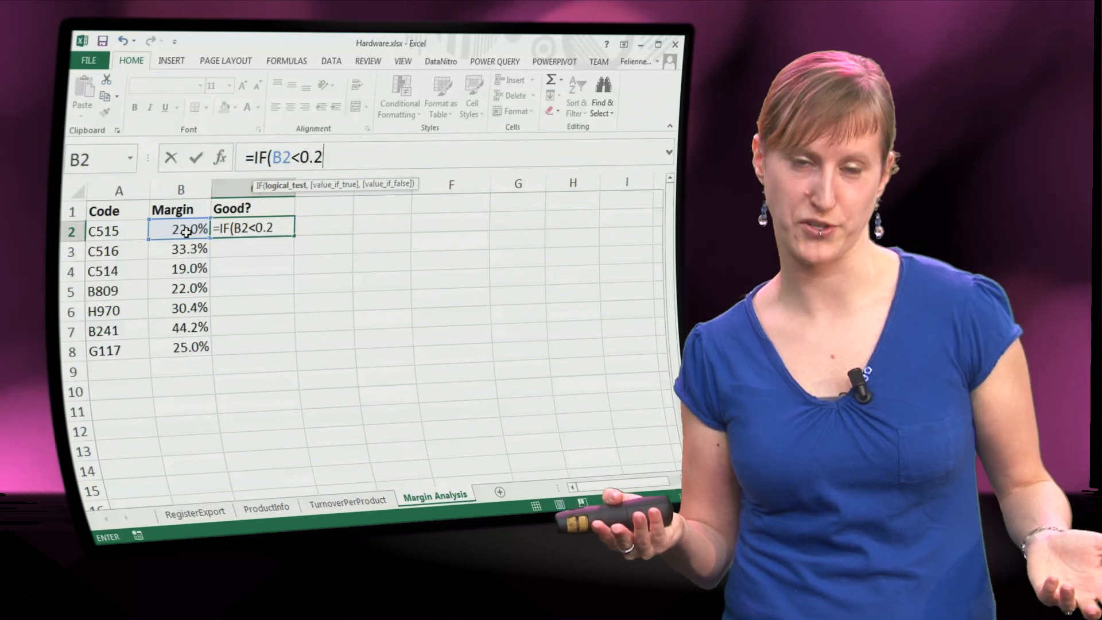
{"action": "type", "text": ",\"bad\""}
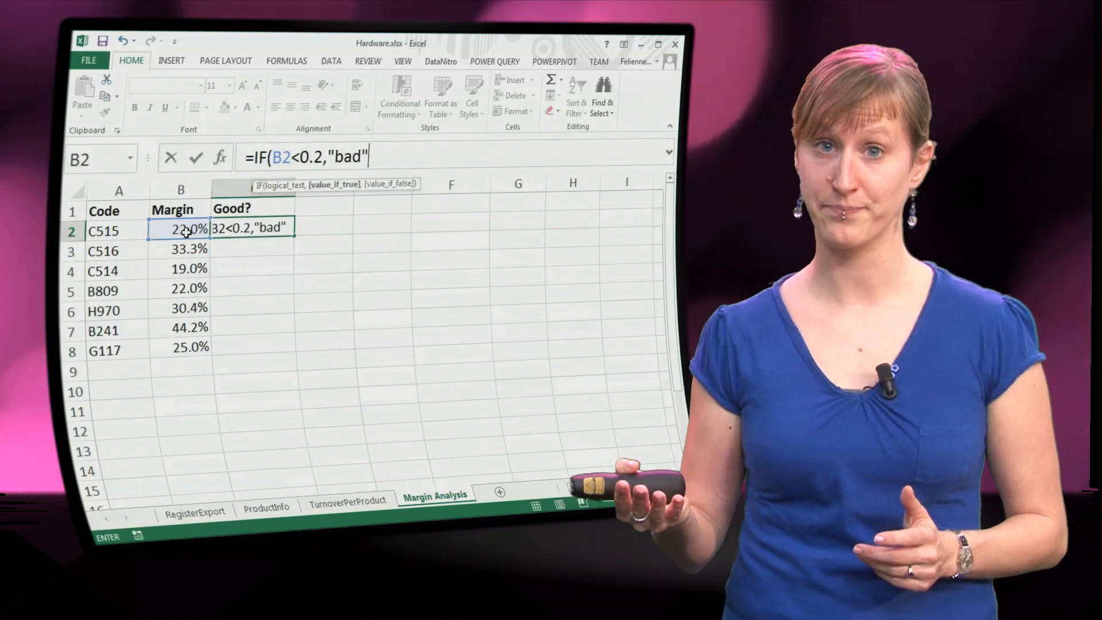
{"action": "type", "text": ","}
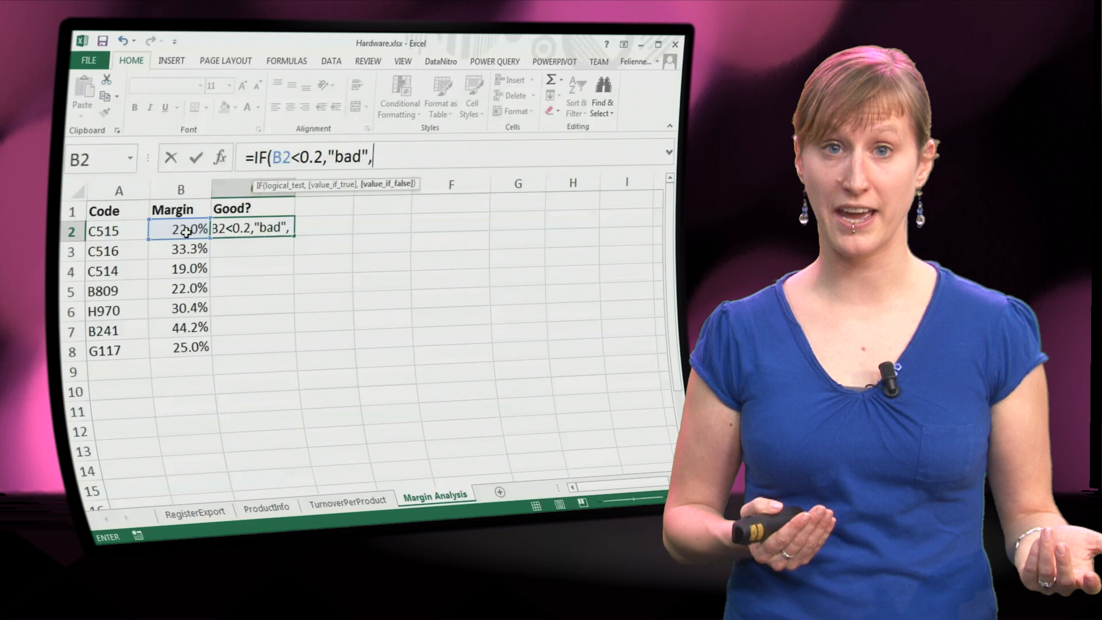
- Nest a second IF returning "ok" below 0.3, otherwise "good", and confirm the formula
{"action": "type", "text": "if("}
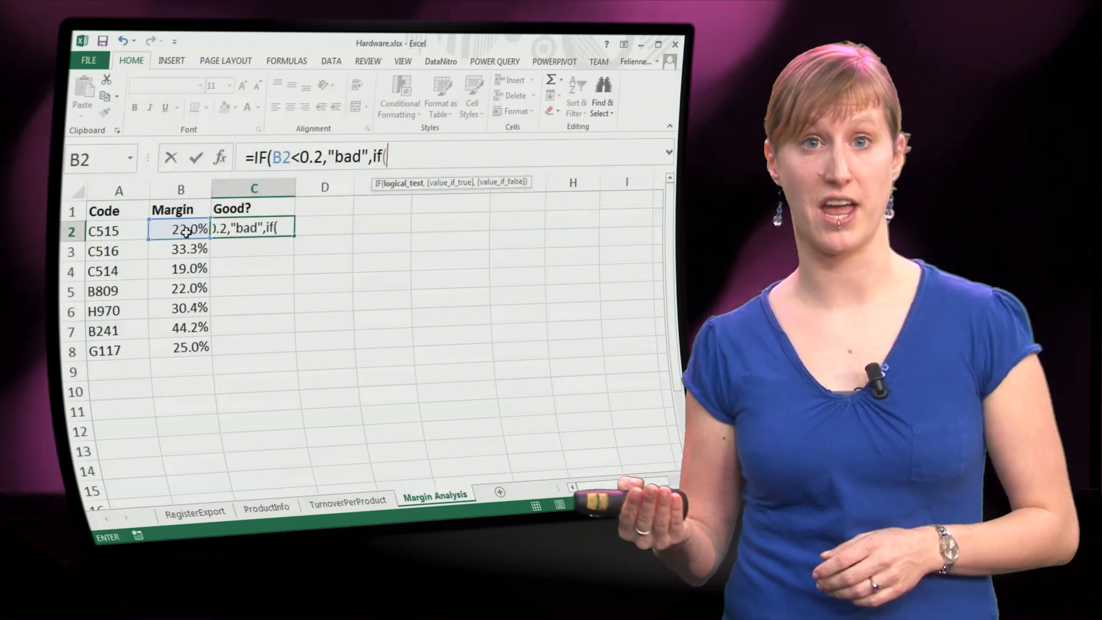
{"action": "type", "text": "B2<0"}
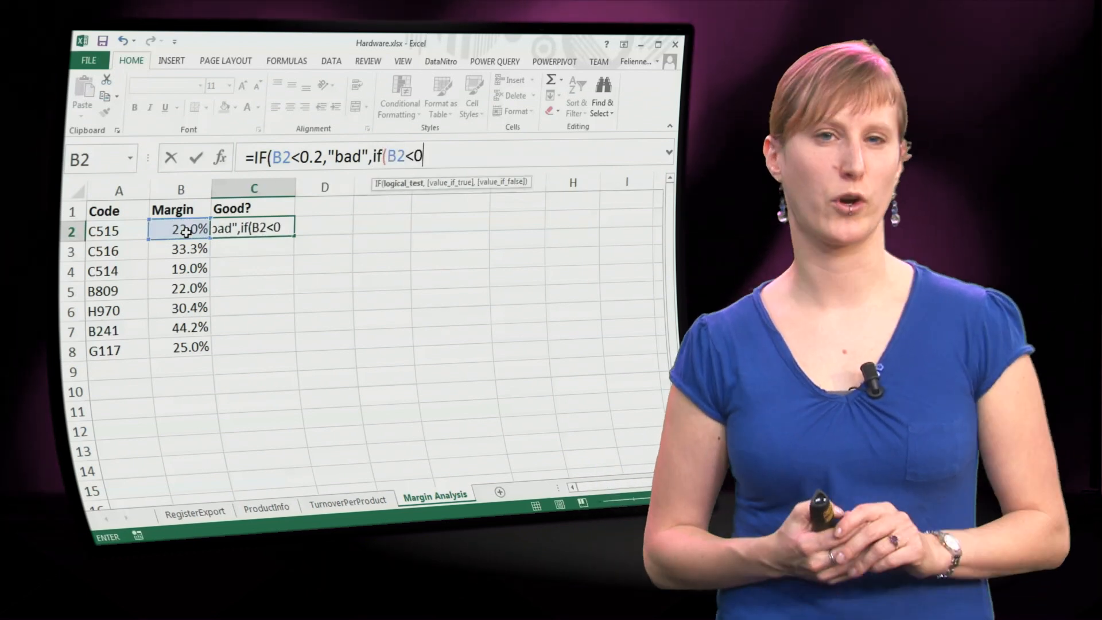
{"action": "type", "text": ".3,\"o"}
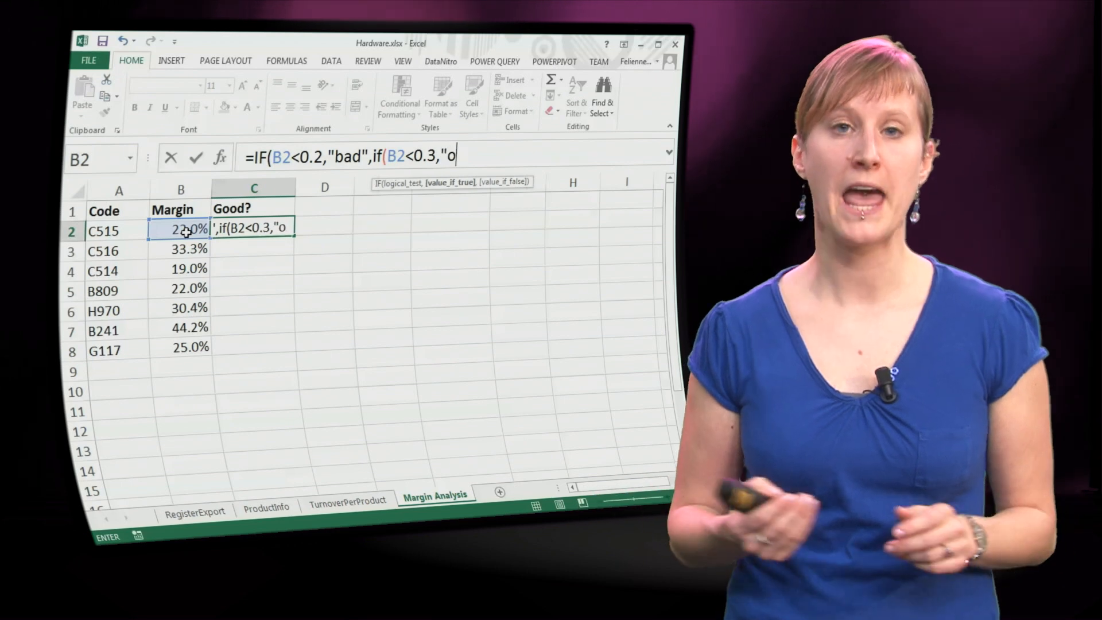
{"action": "type", "text": "k\","}
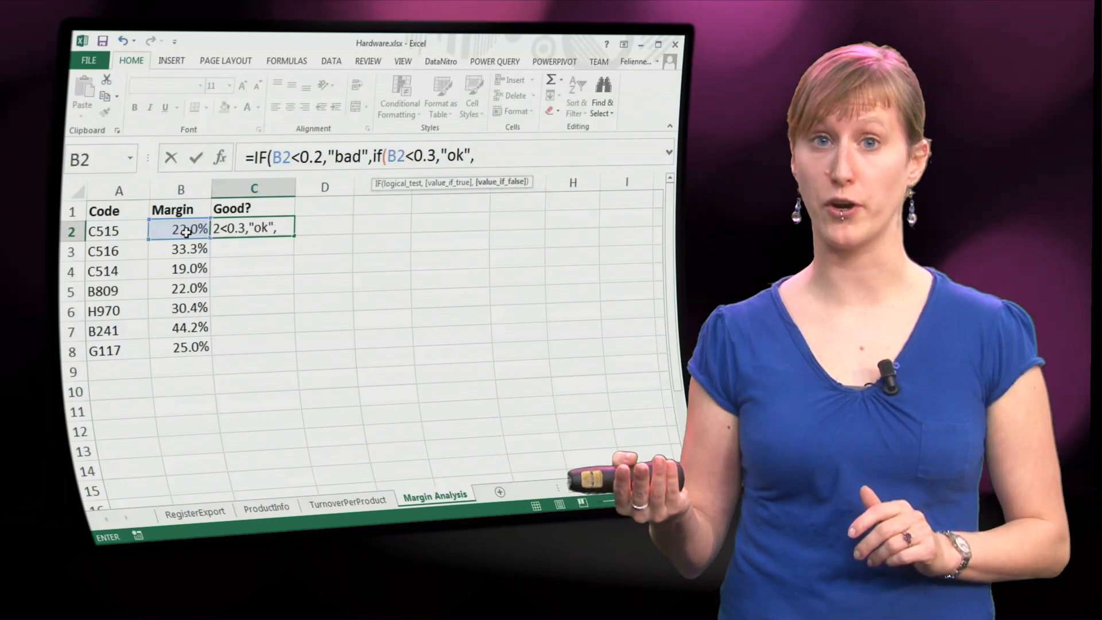
{"action": "type", "text": "\"good\""}
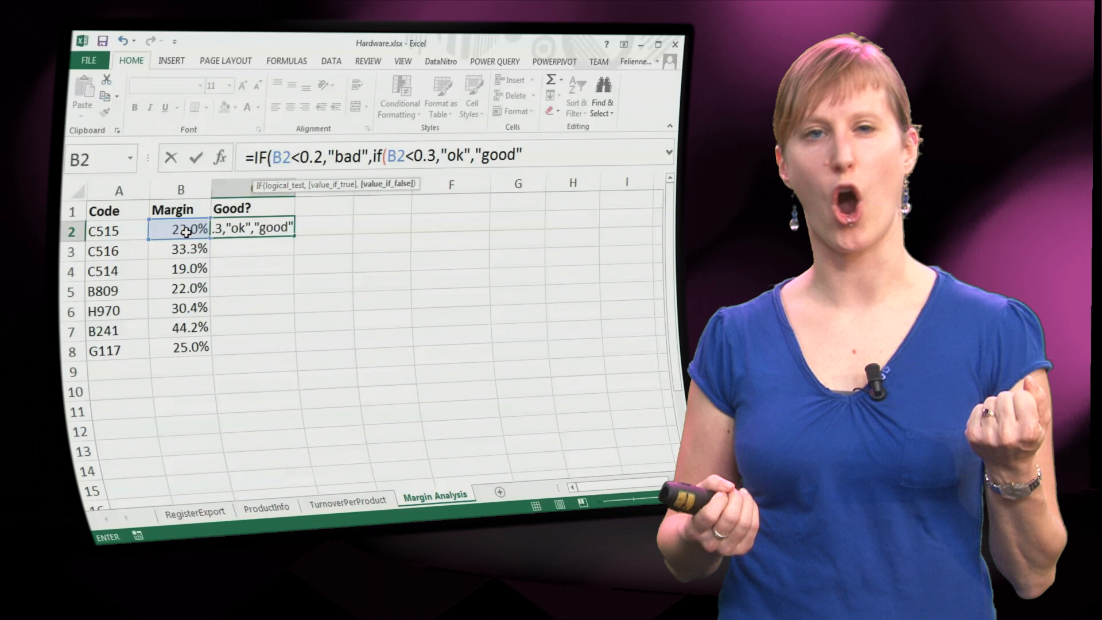
{"action": "type", "text": "))"}
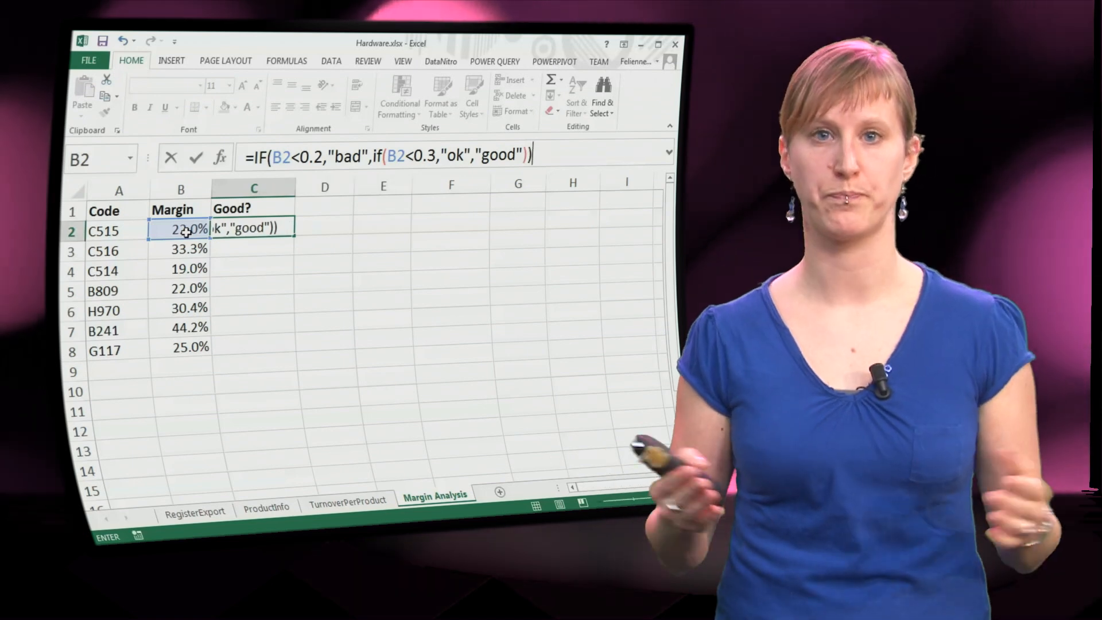
{"action": "key", "text": "Return"}
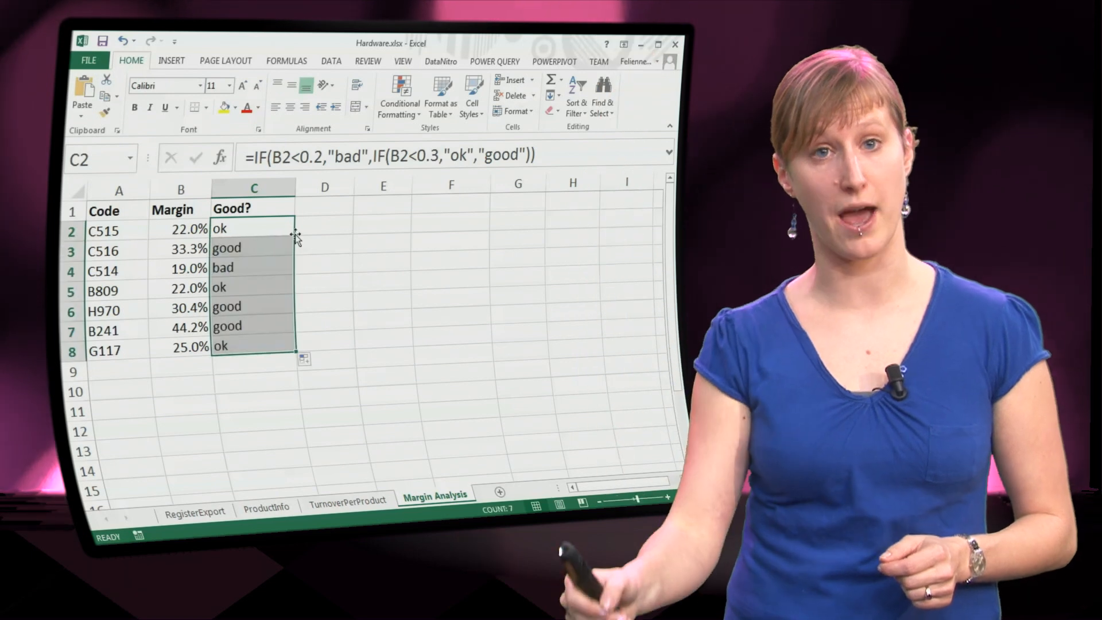
{"action": "left_click", "coordinate": [253, 268]}
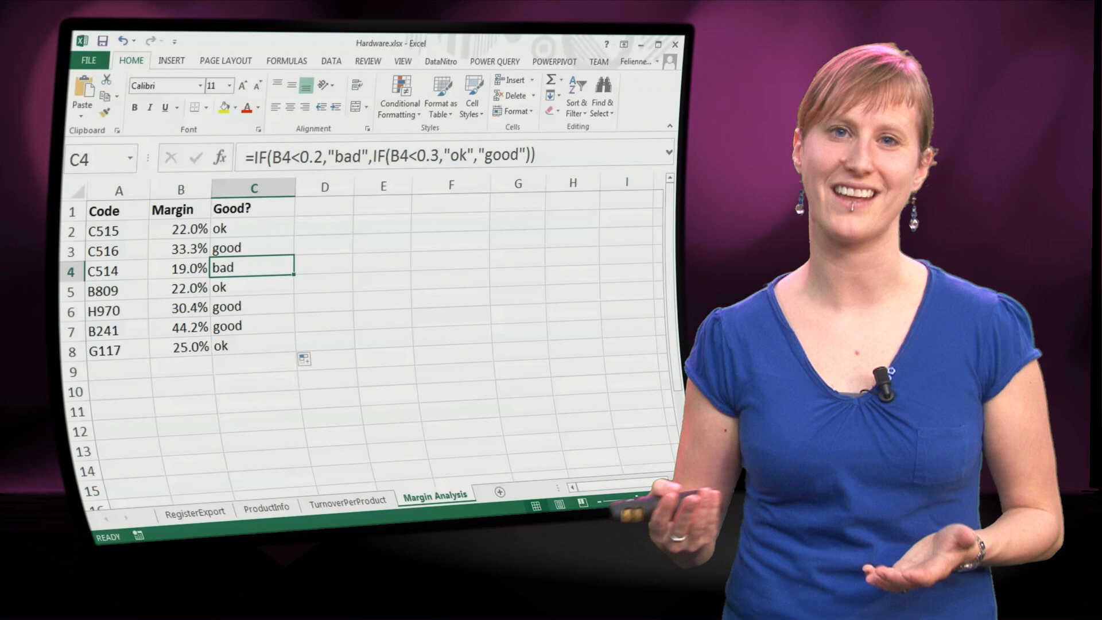
- Build a table headed Margin Percentage and Classification with 0%/bad, 20%/ok, 30%/good
{"action": "left_click", "coordinate": [253, 228]}
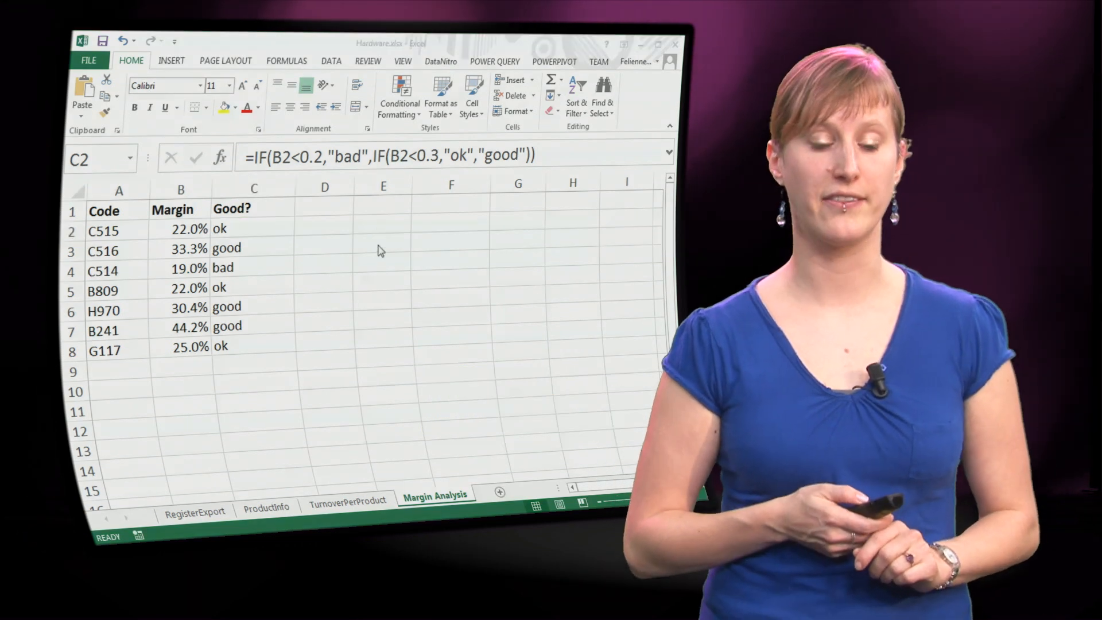
{"action": "left_click", "coordinate": [382, 203]}
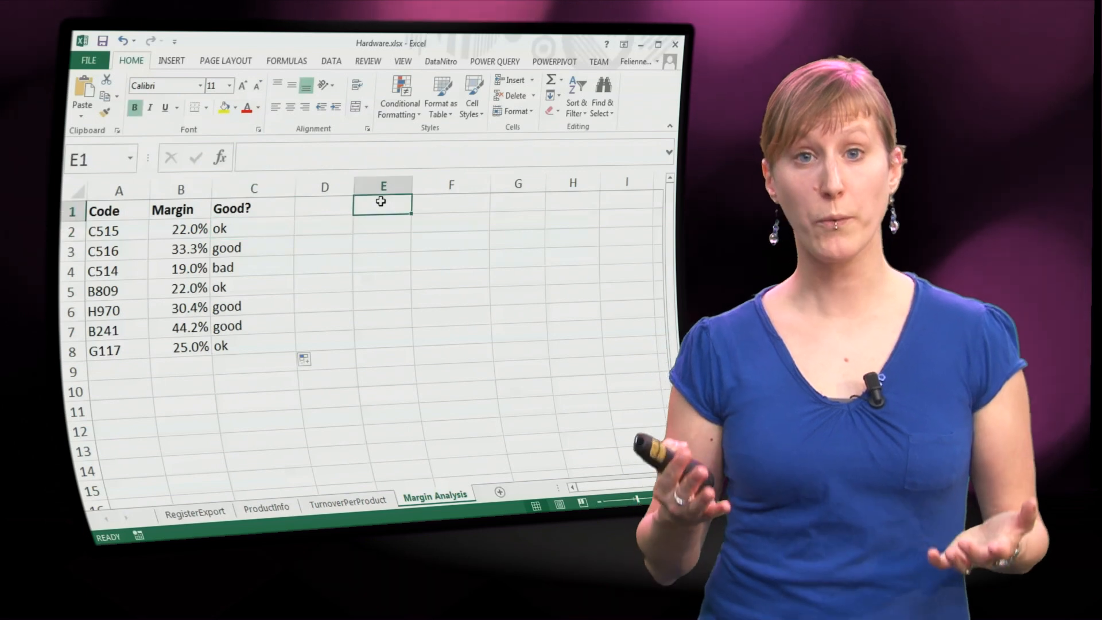
{"action": "type", "text": "Margin Percentage"}
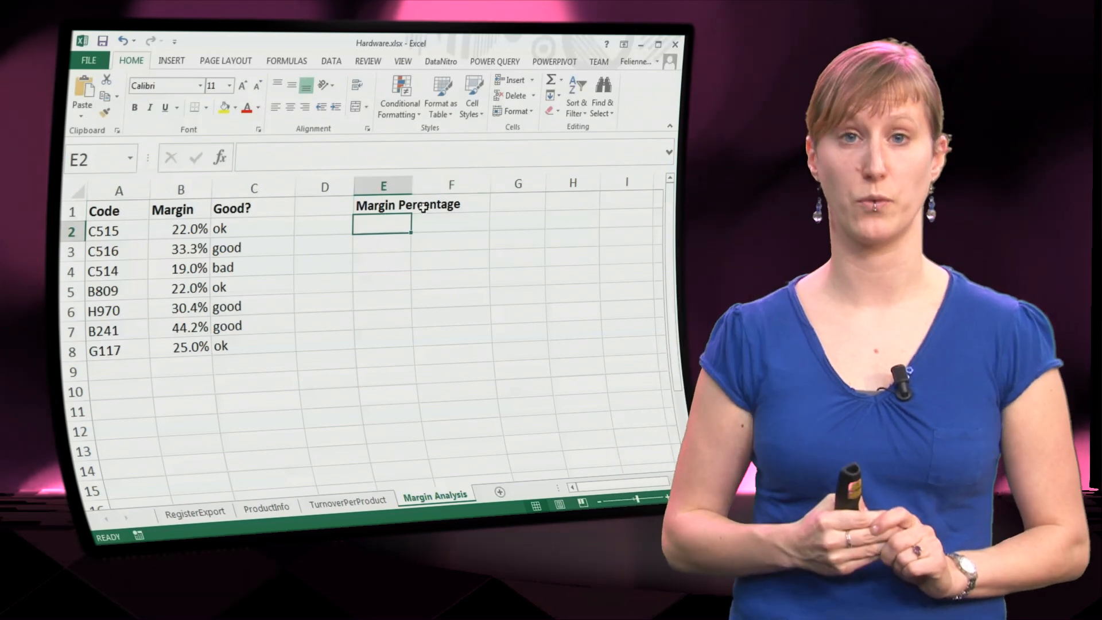
{"action": "type", "text": "Cla"}
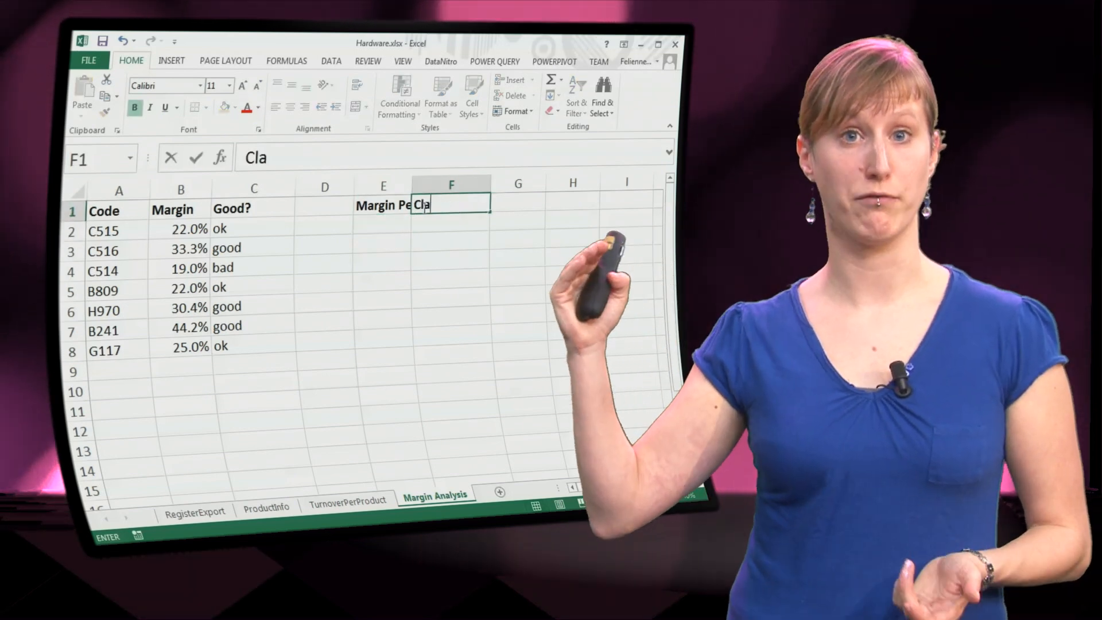
{"action": "type", "text": "ssification"}
{"action": "left_click", "coordinate": [383, 230]}
{"action": "type", "text": "0"}
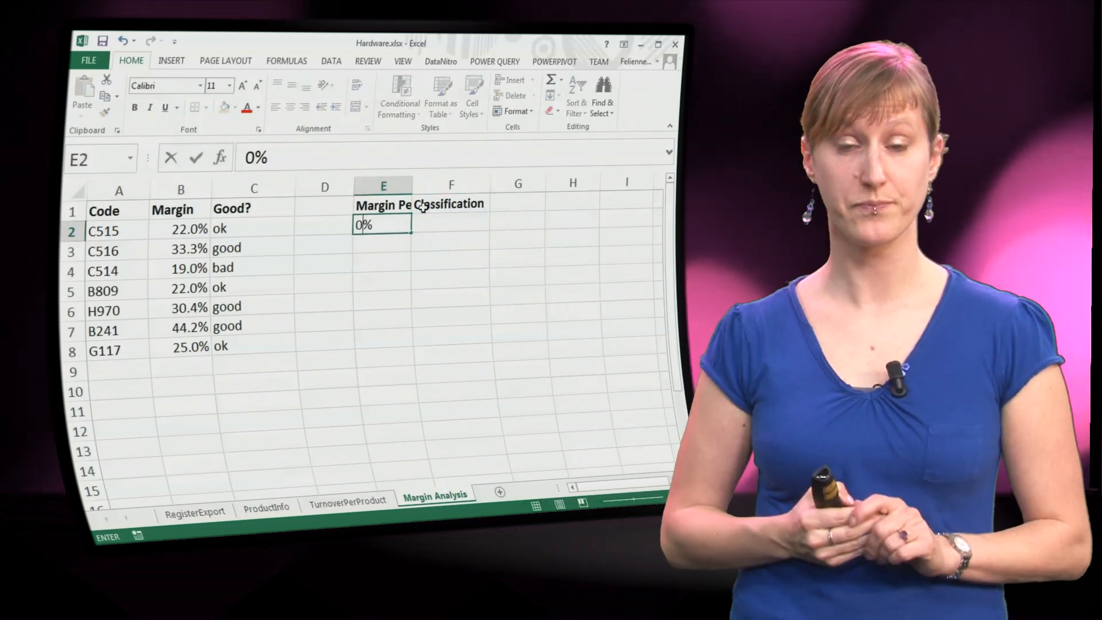
{"action": "type", "text": "bad"}
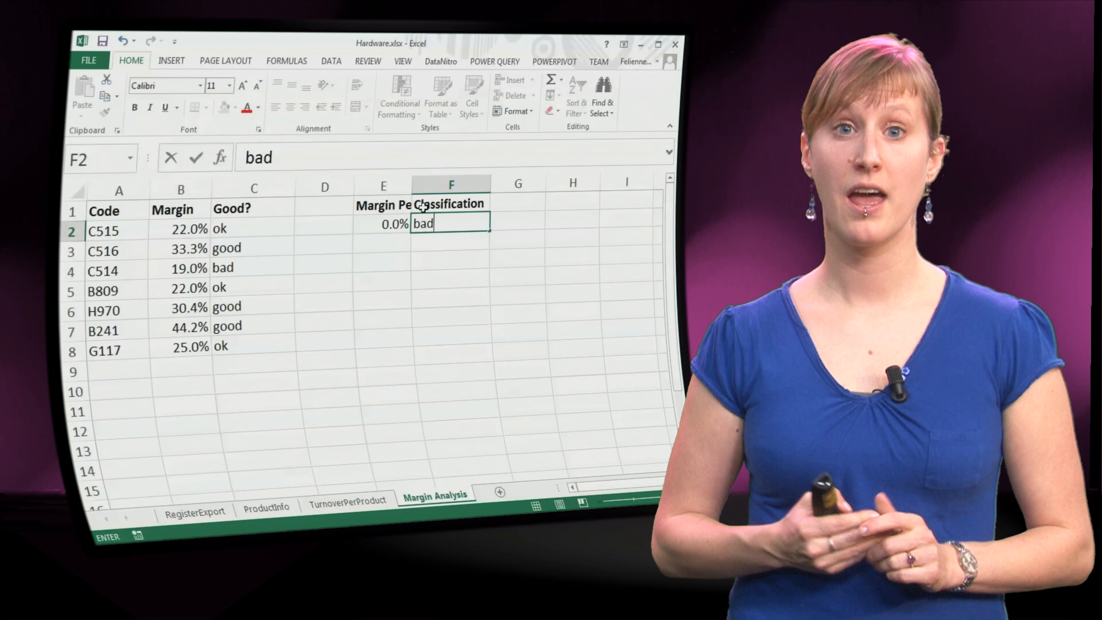
{"action": "key", "text": "Enter"}
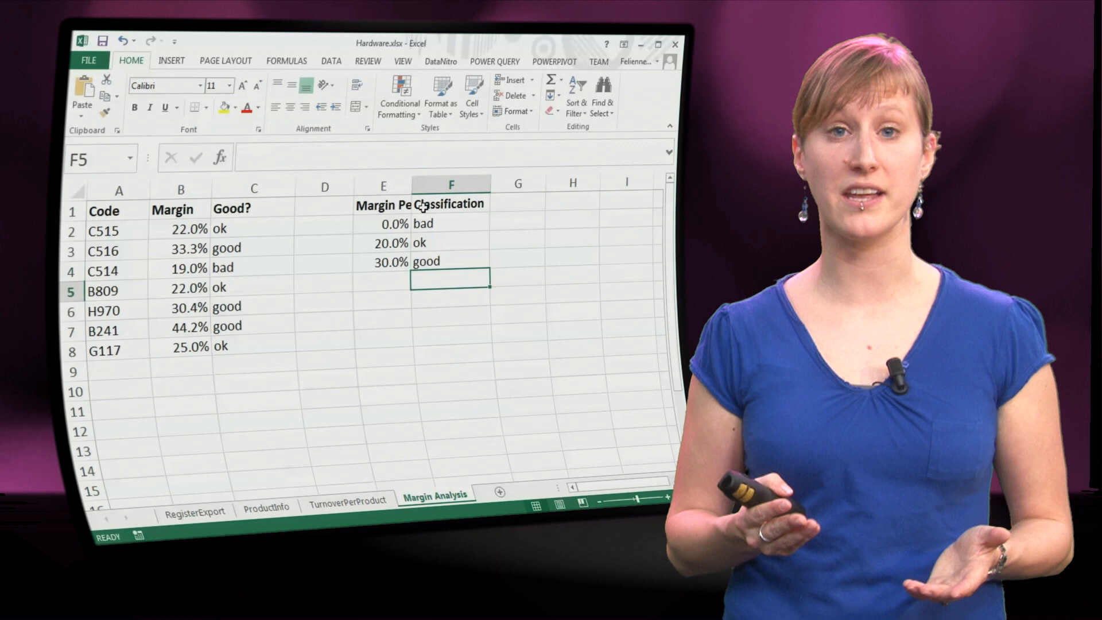
{"action": "left_click", "coordinate": [254, 226]}
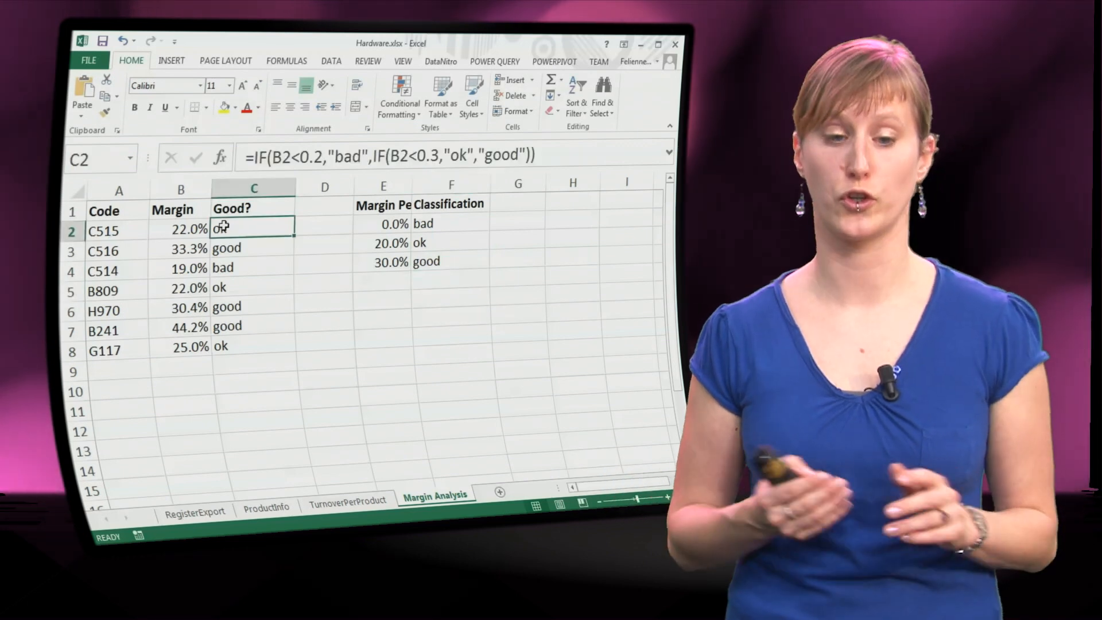
- Rewrite C2 as =VLOOKUP(B2,$E$1:$F$4,2,TRUE), fill it down, and select the ok label
{"action": "double_click", "coordinate": [254, 229]}
{"action": "type", "text": "="}
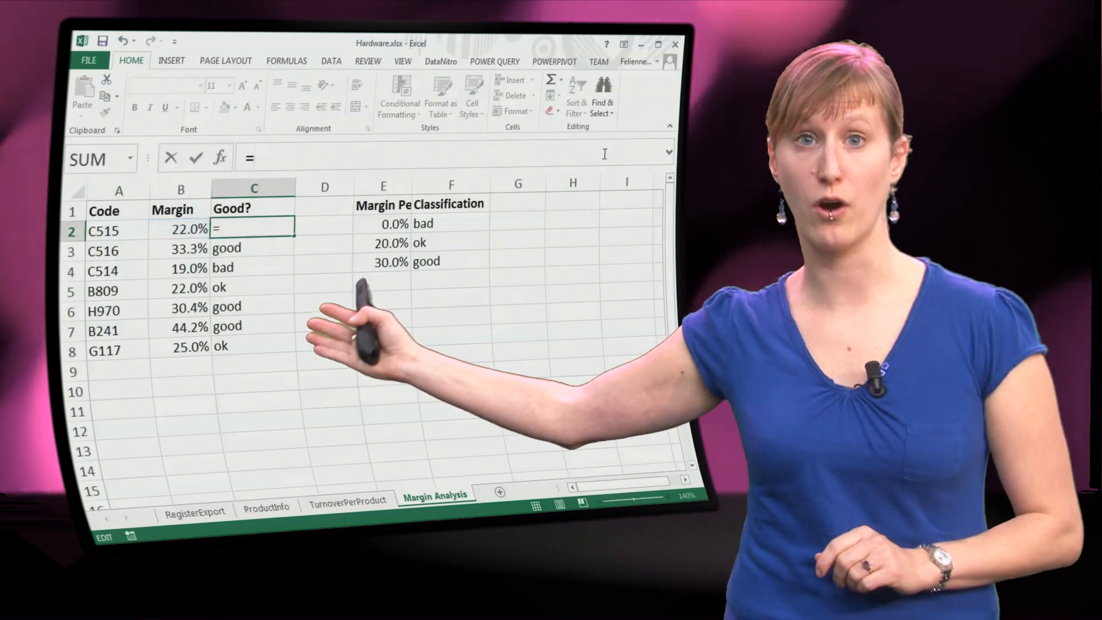
{"action": "type", "text": "VLOOKUP("}
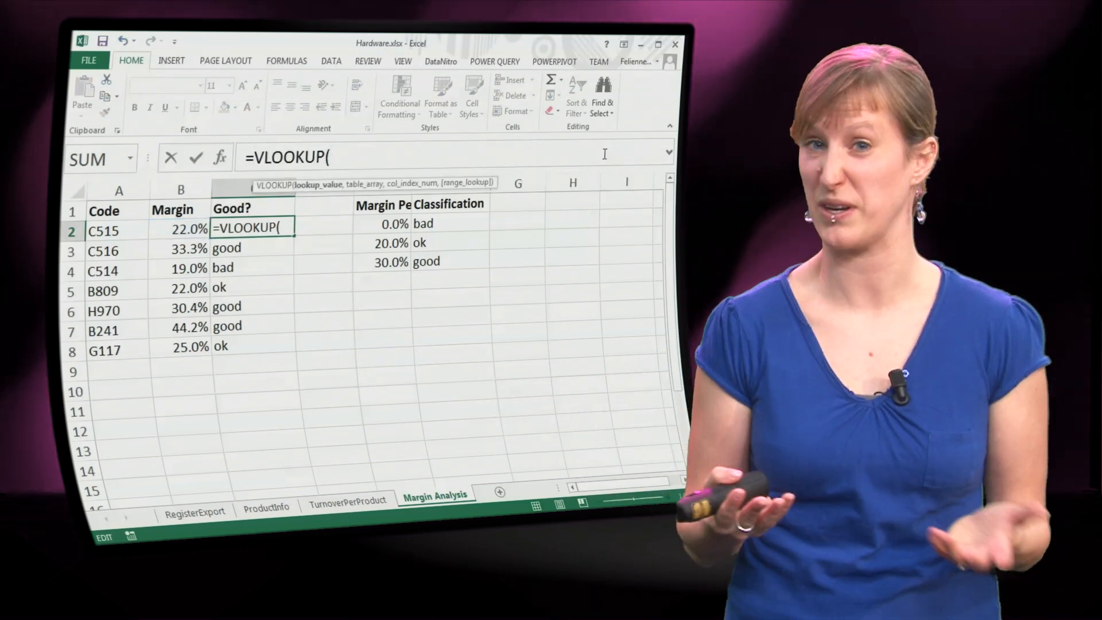
{"action": "left_click", "coordinate": [181, 231]}
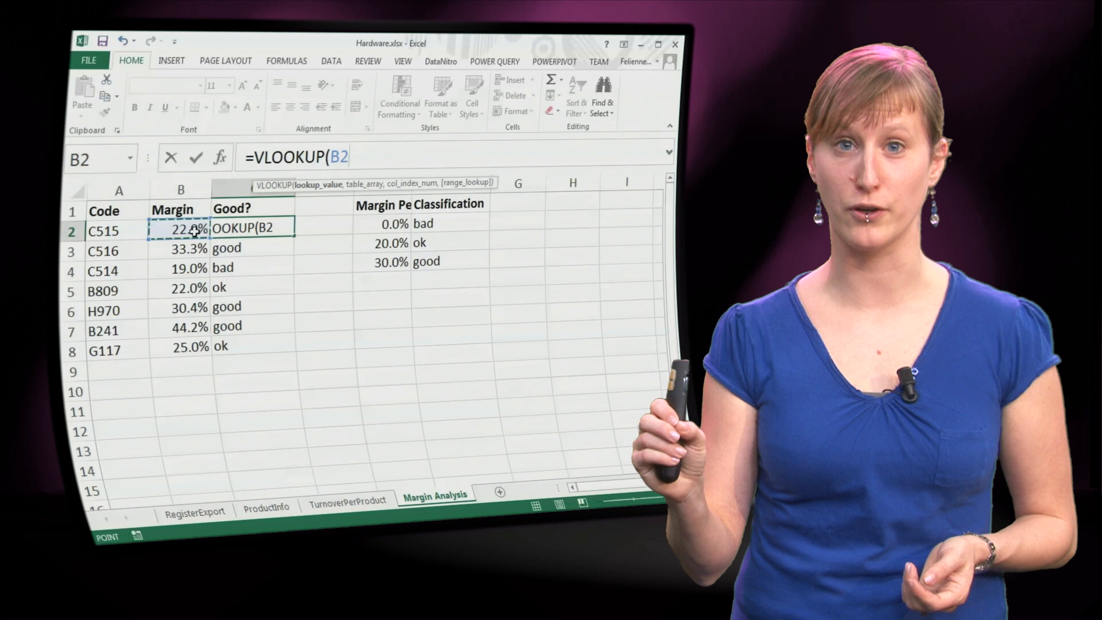
{"action": "type", "text": ",E1:F4"}
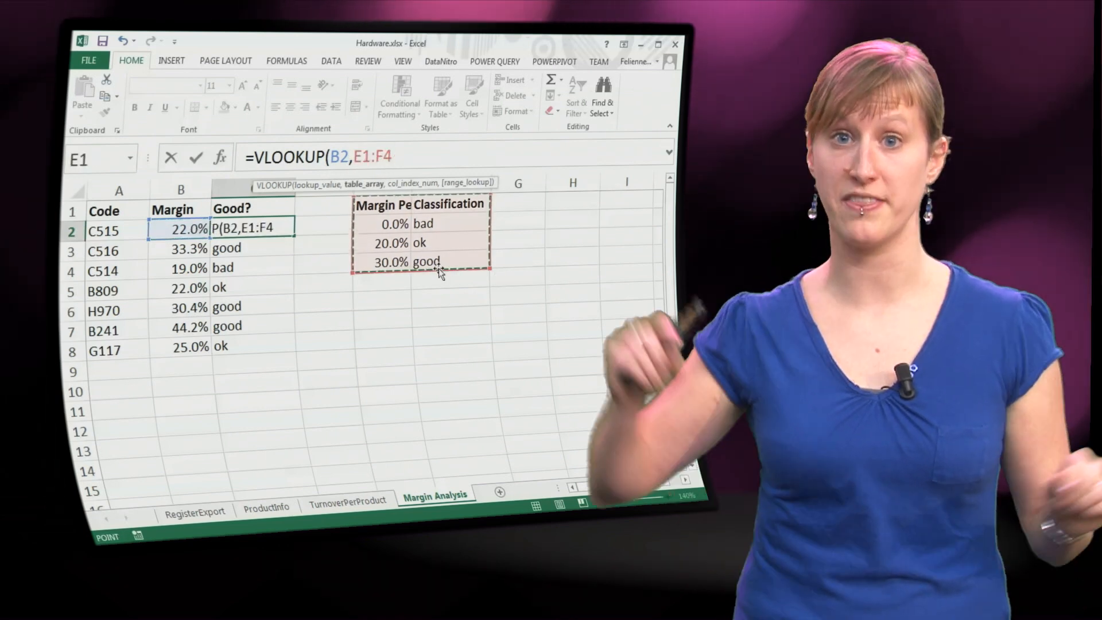
{"action": "type", "text": ",2,TRUE"}
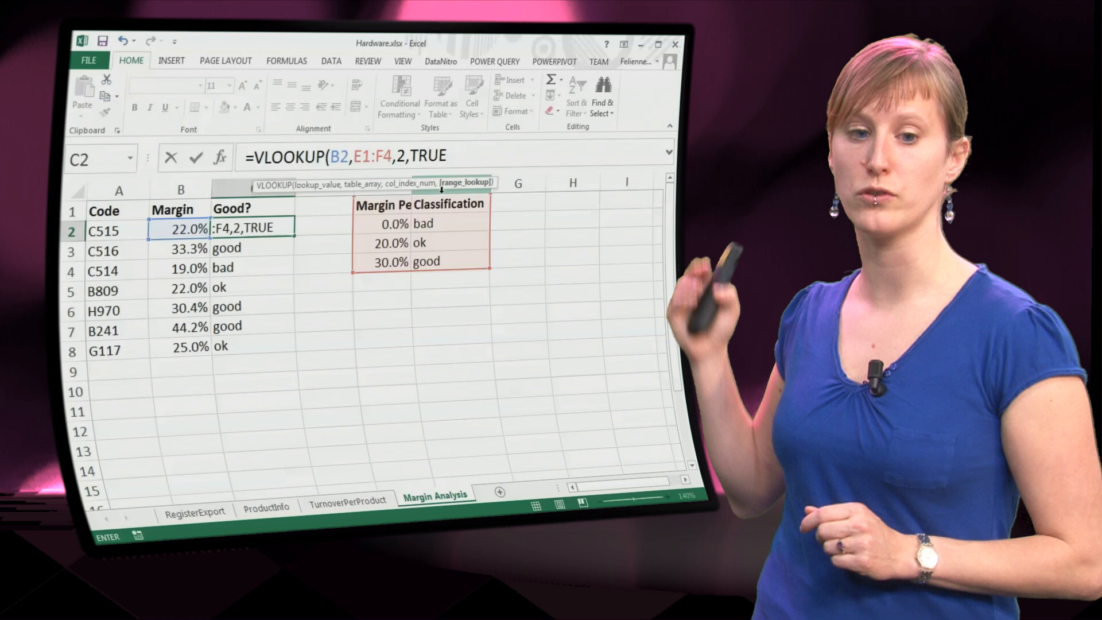
{"action": "key", "text": "Return"}
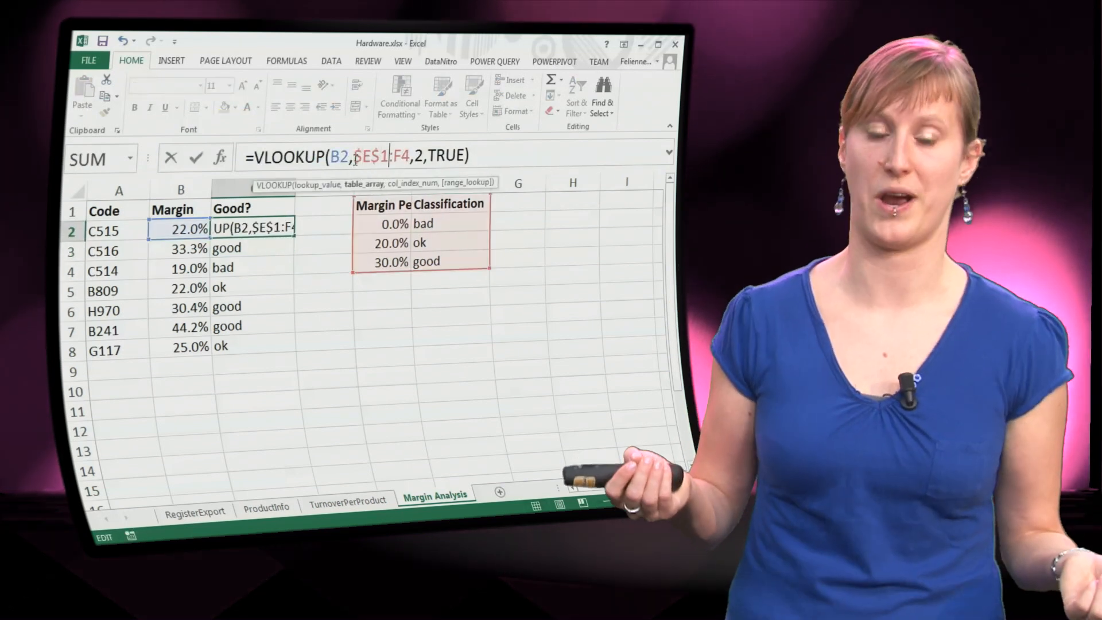
{"action": "type", "text": "$F$"}
{"action": "key", "text": "Return"}
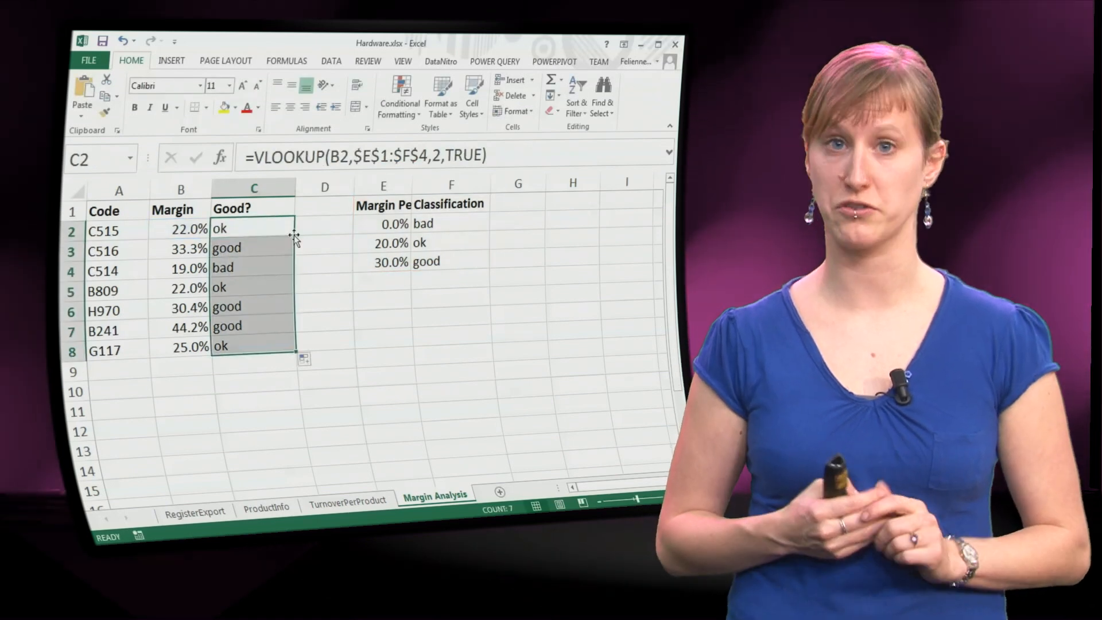
{"action": "left_click", "coordinate": [253, 267]}
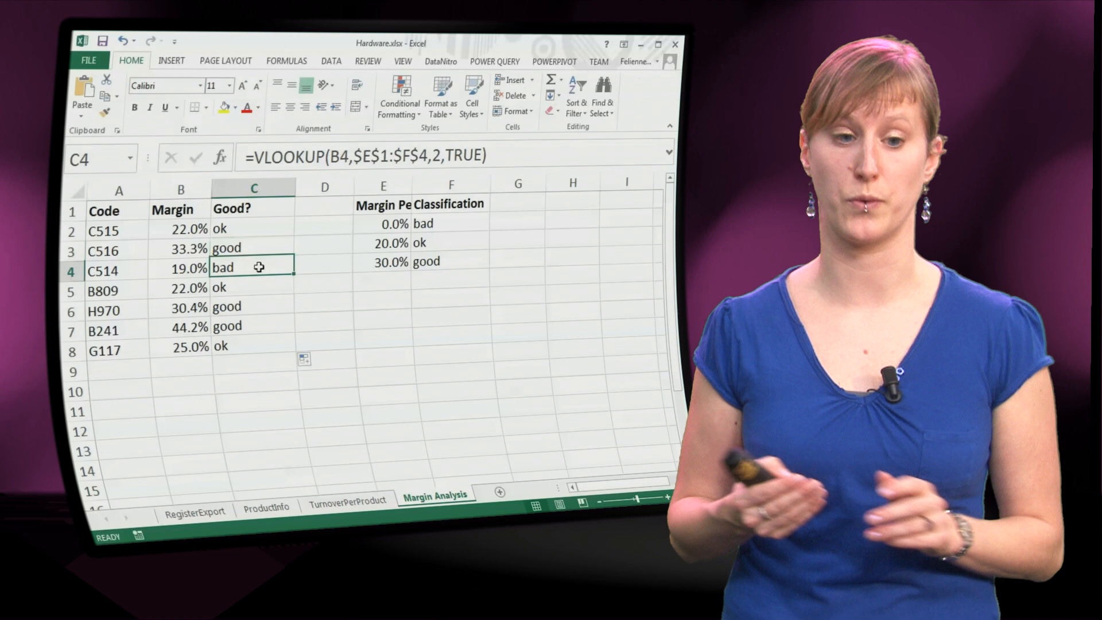
{"action": "left_click", "coordinate": [254, 287]}
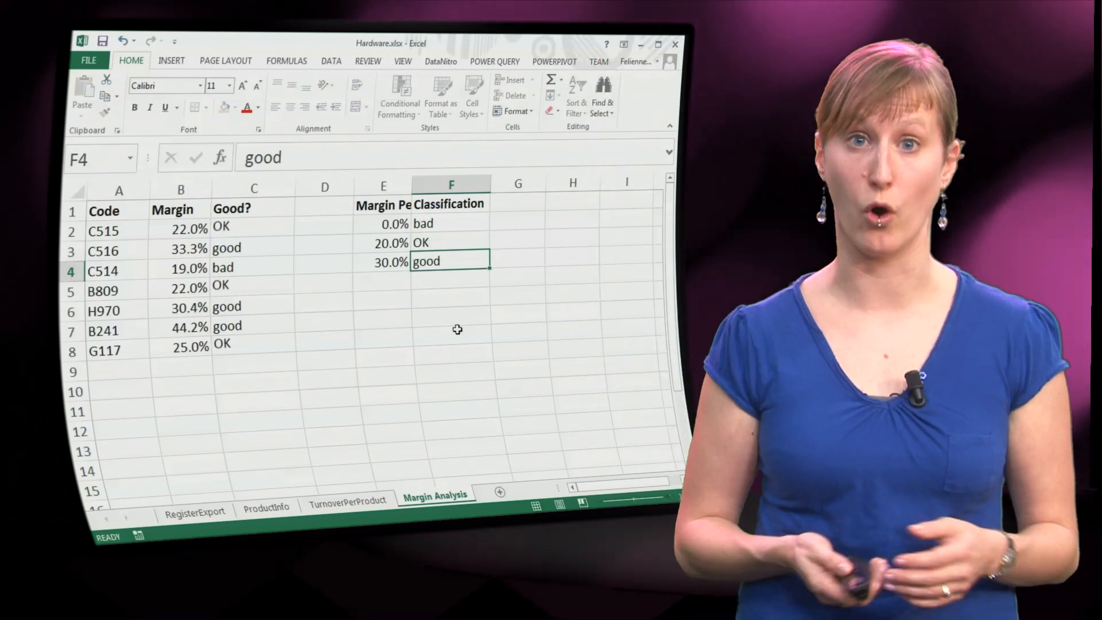
- Start a fourth classification row below good, beginning to type a new label
{"action": "left_click", "coordinate": [380, 278]}
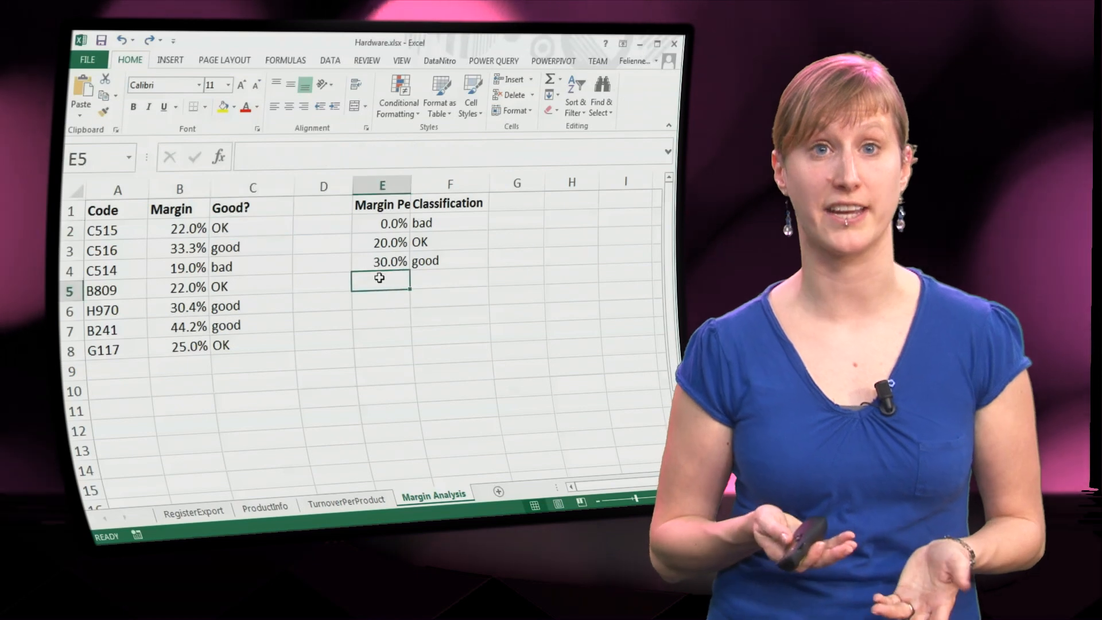
{"action": "type", "text": "be"}
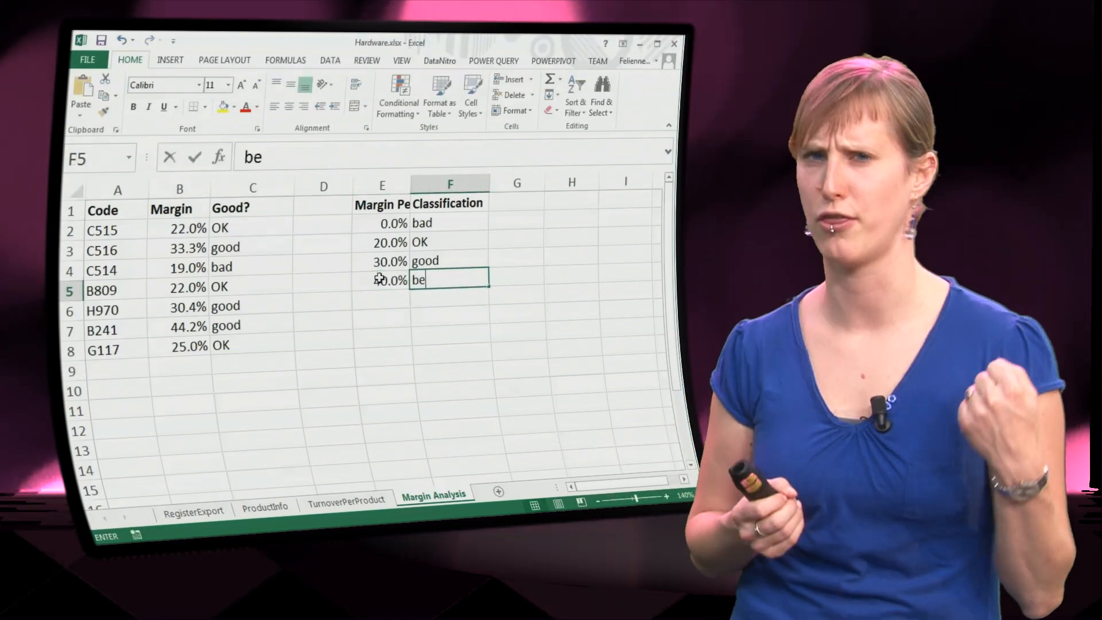